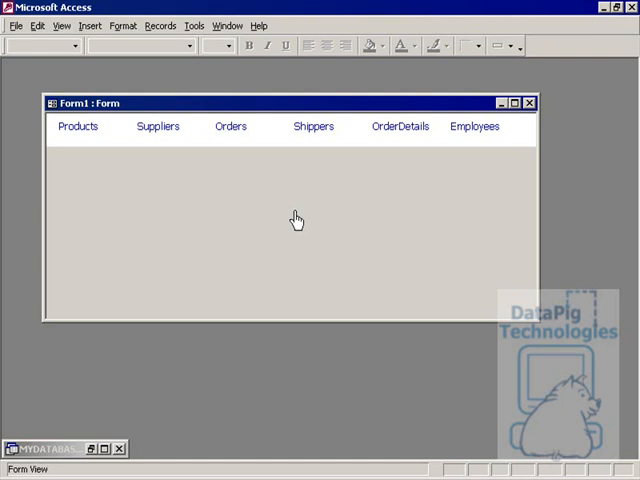
pyautogui.moveTo(91, 180)
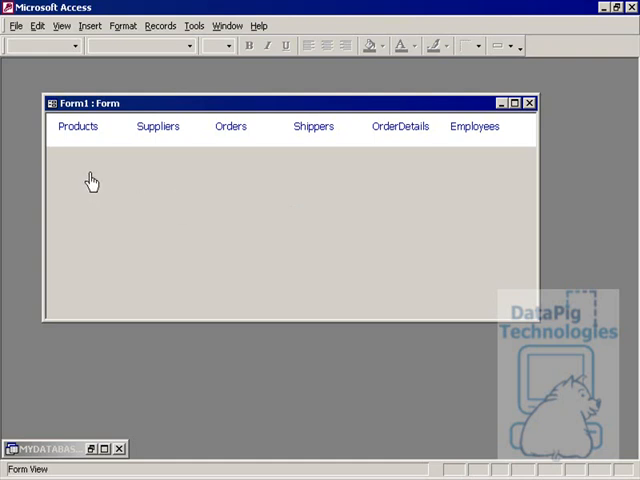
pyautogui.moveTo(135, 143)
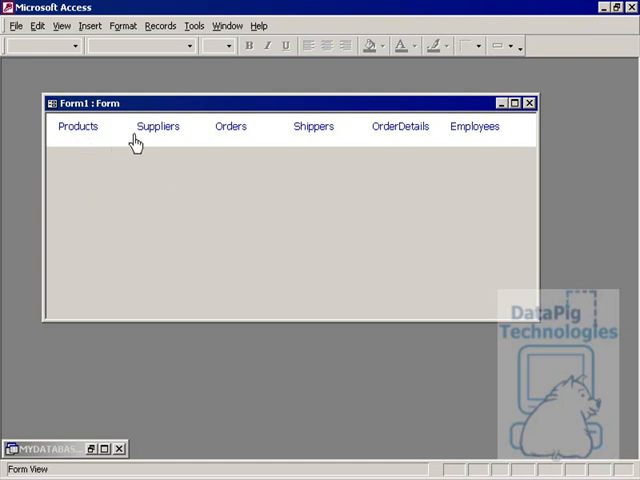
pyautogui.moveTo(469, 138)
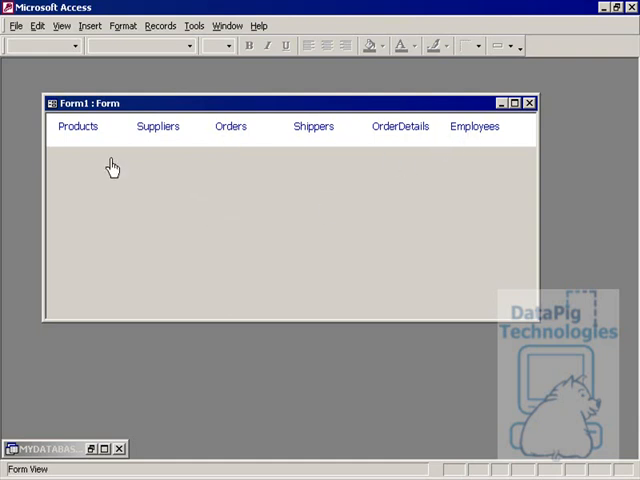
pyautogui.moveTo(220, 178)
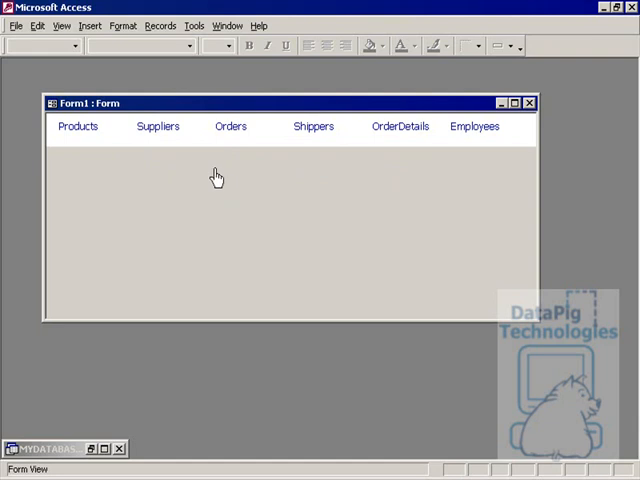
pyautogui.moveTo(130, 180)
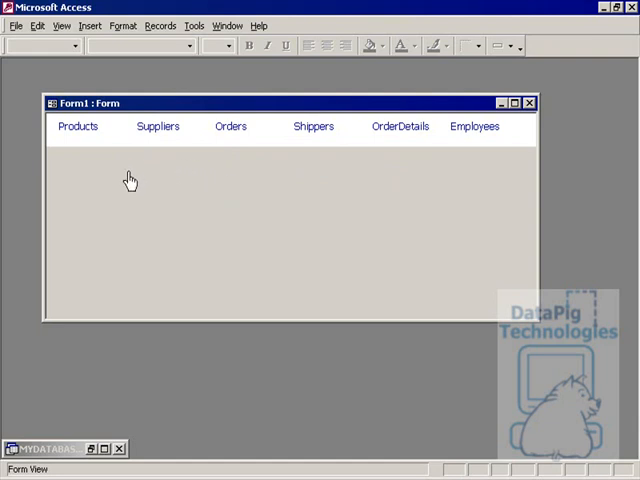
pyautogui.moveTo(114, 169)
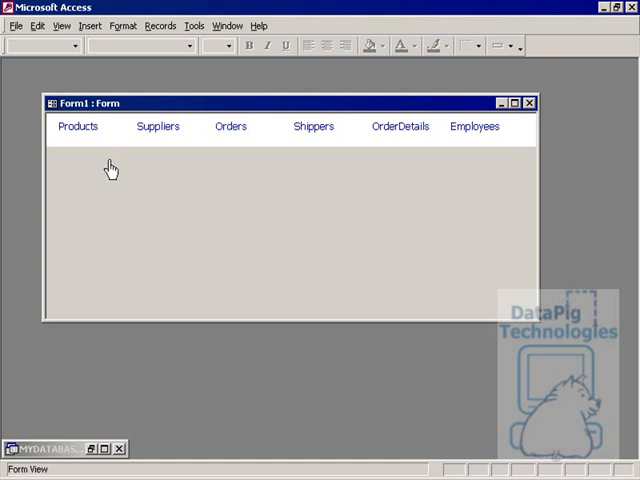
pyautogui.moveTo(153, 134)
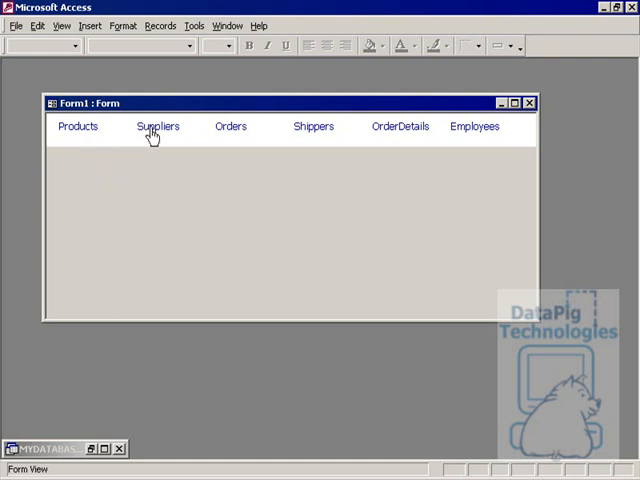
pyautogui.moveTo(490, 138)
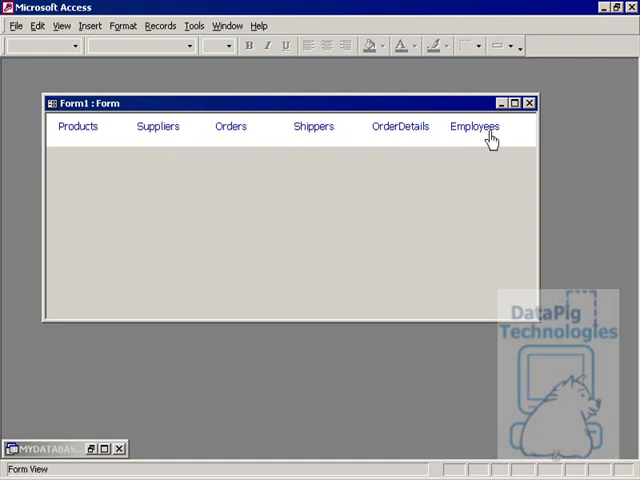
pyautogui.moveTo(300, 132)
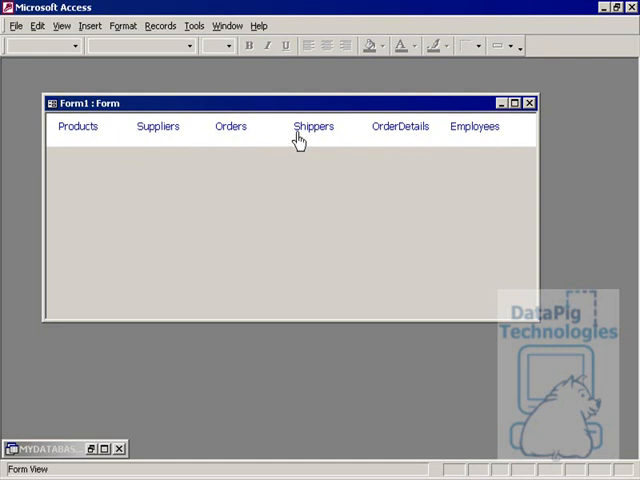
pyautogui.moveTo(388, 160)
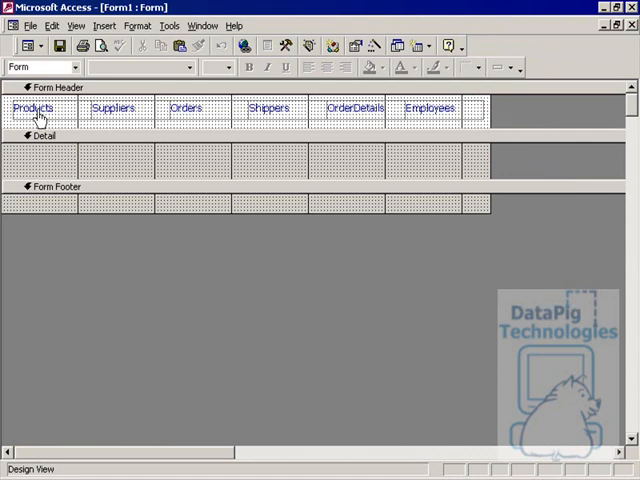
# Step: Create a Code Builder On Mouse Move event procedure for the Products label (Label0)
pyautogui.rightClick(34, 107)
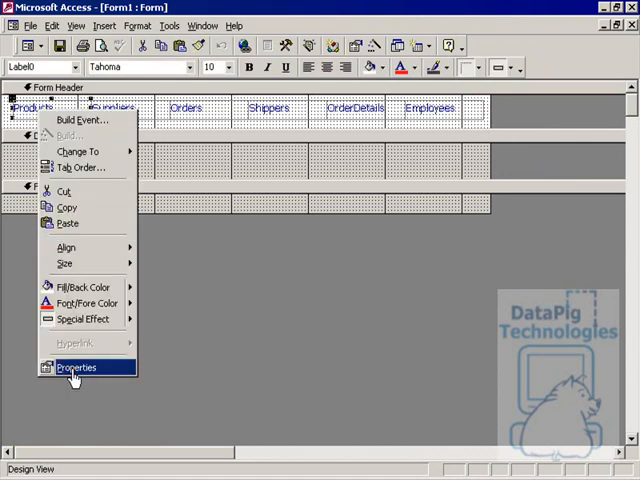
pyautogui.click(76, 367)
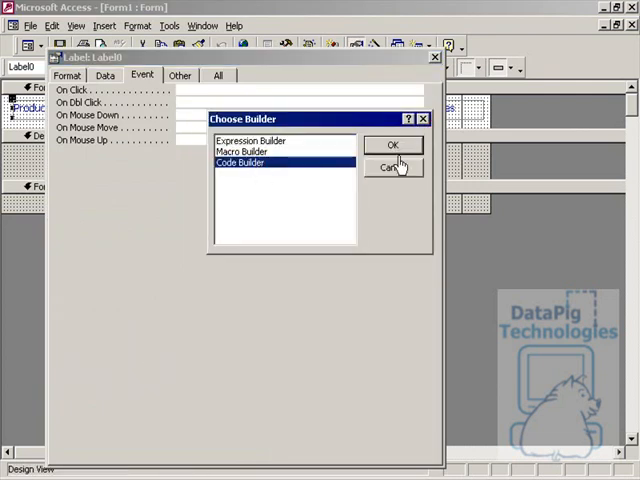
pyautogui.moveTo(400, 150)
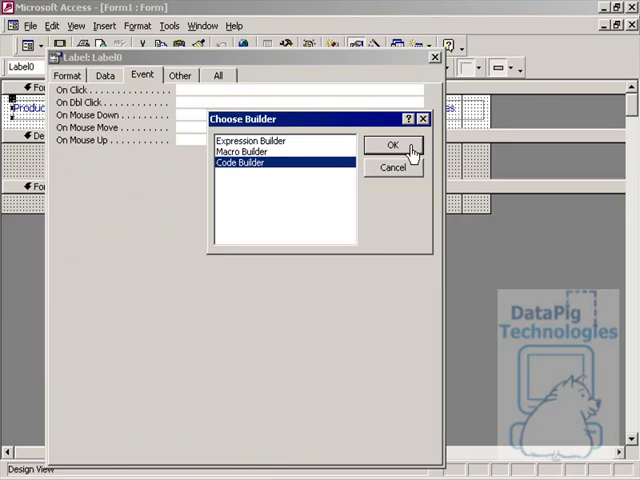
pyautogui.click(392, 145)
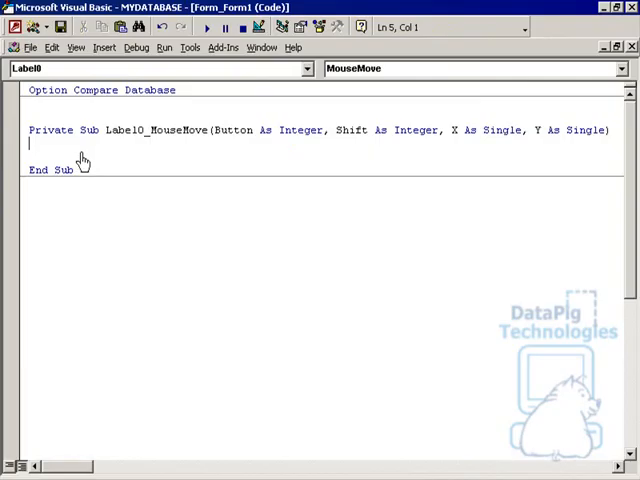
# Step: Make Label0's MouseMove set FontBold = True, FontSize = 12 and ForeColor = 255
pyautogui.write('me.Label0')
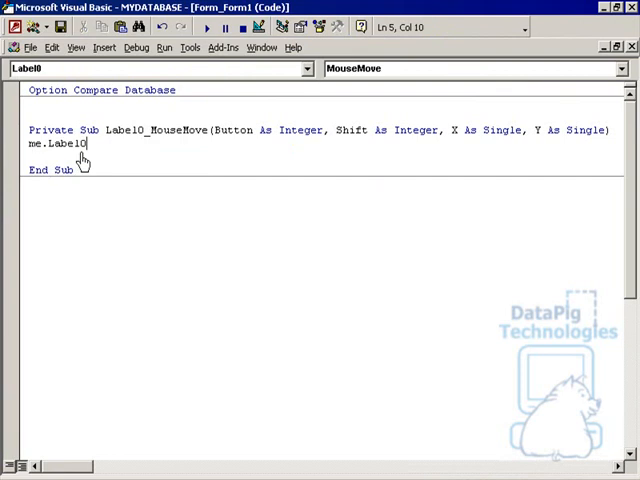
pyautogui.write('.')
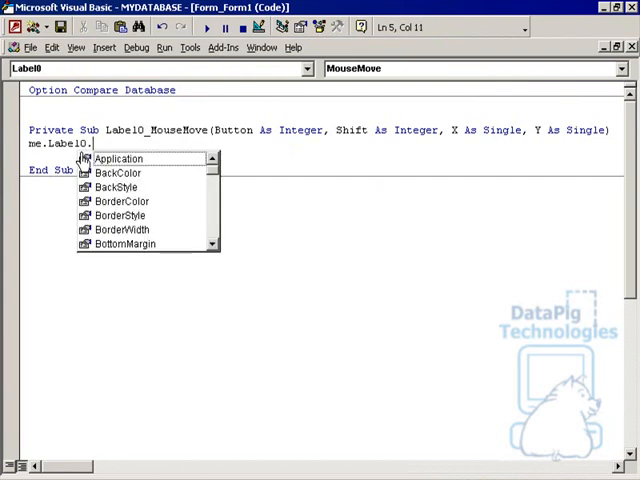
pyautogui.write('FontBold = True')
pyautogui.click(124, 156)
pyautogui.write('me.Label0')
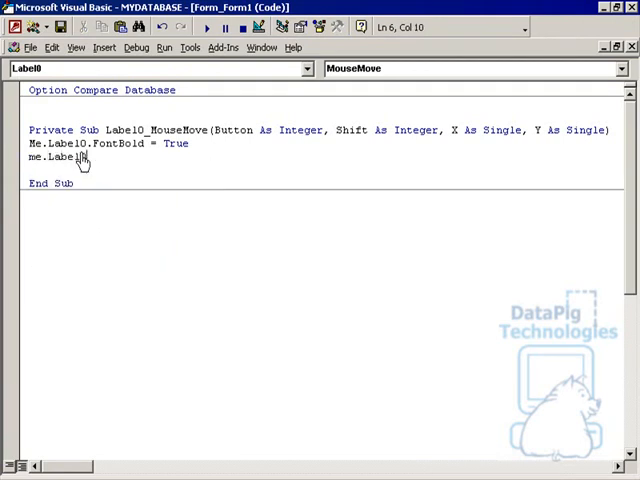
pyautogui.write('.f')
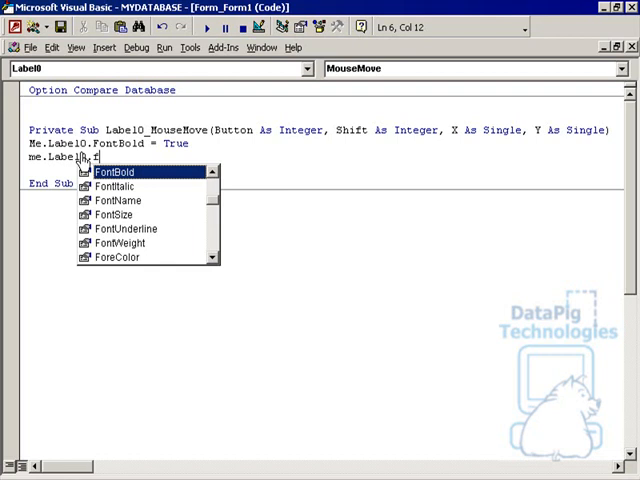
pyautogui.write('ontSize = 1')
pyautogui.write('me.Label0.ForeColor =')
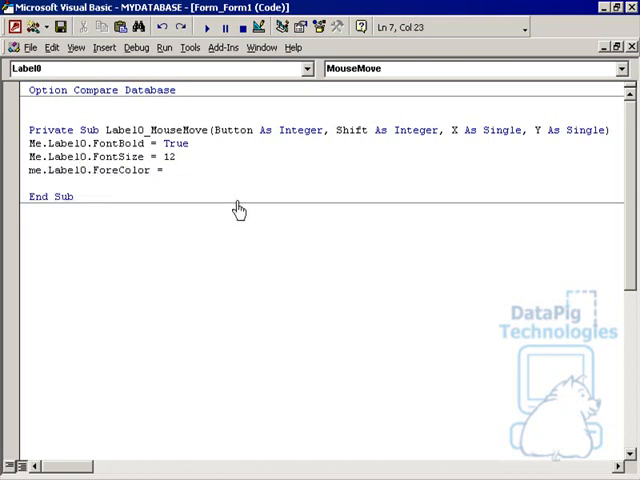
pyautogui.write('255')
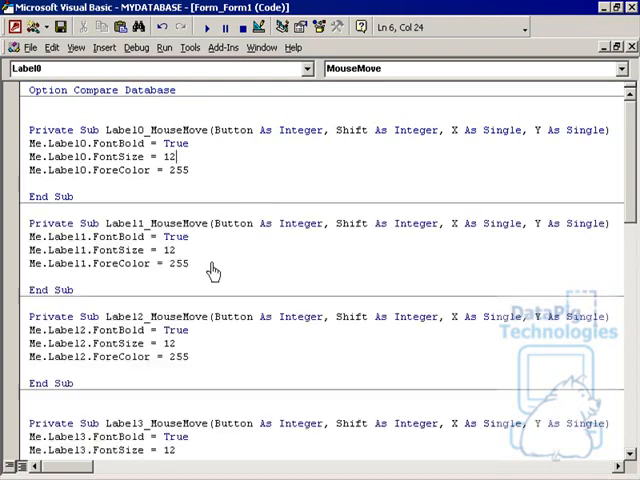
pyautogui.moveTo(143, 310)
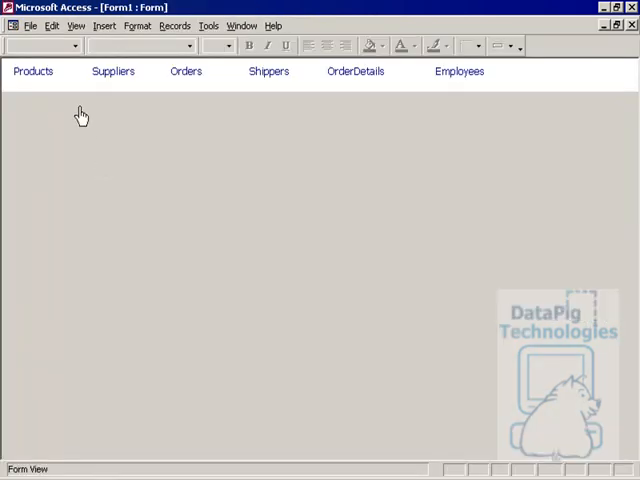
pyautogui.moveTo(133, 108)
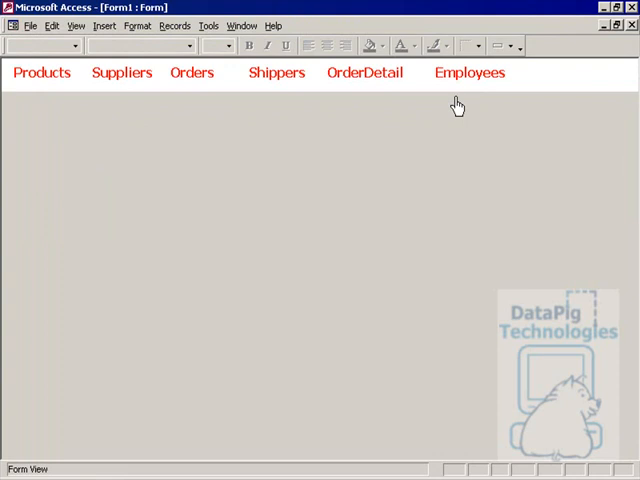
pyautogui.moveTo(121, 121)
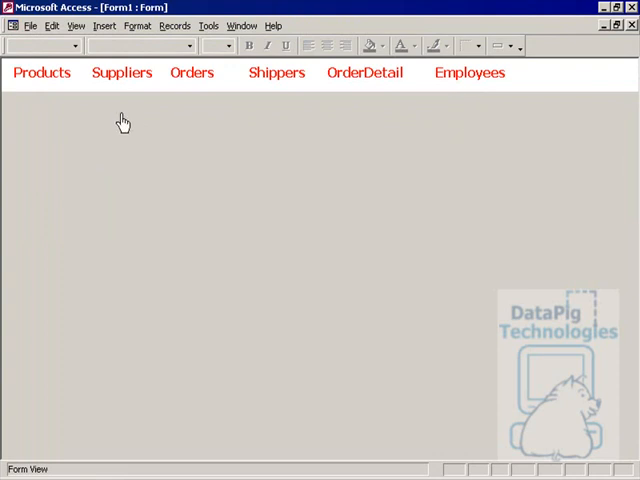
pyautogui.moveTo(44, 103)
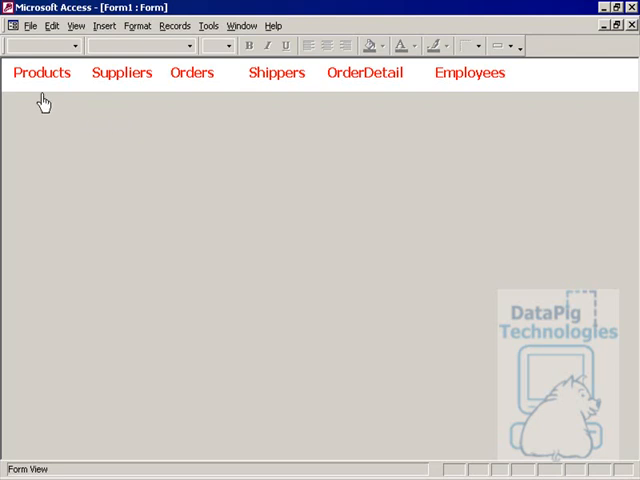
pyautogui.moveTo(49, 107)
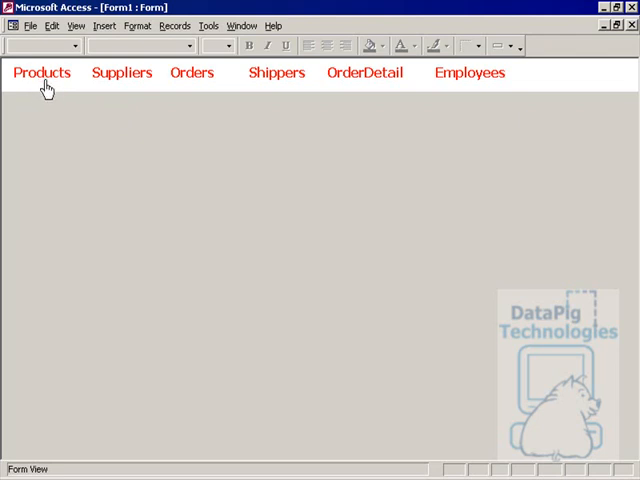
pyautogui.moveTo(40, 110)
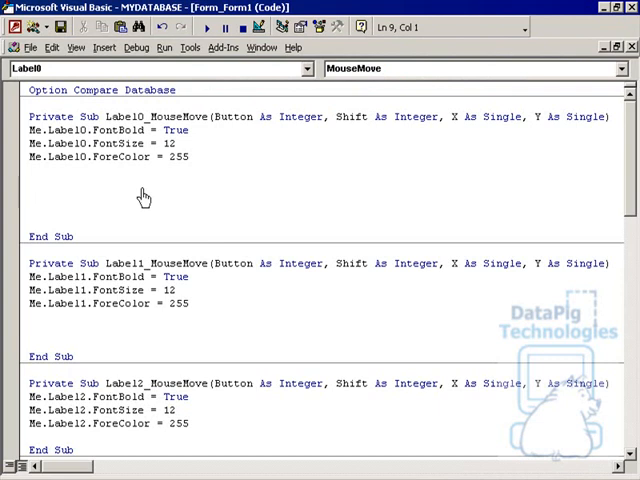
pyautogui.moveTo(192, 148)
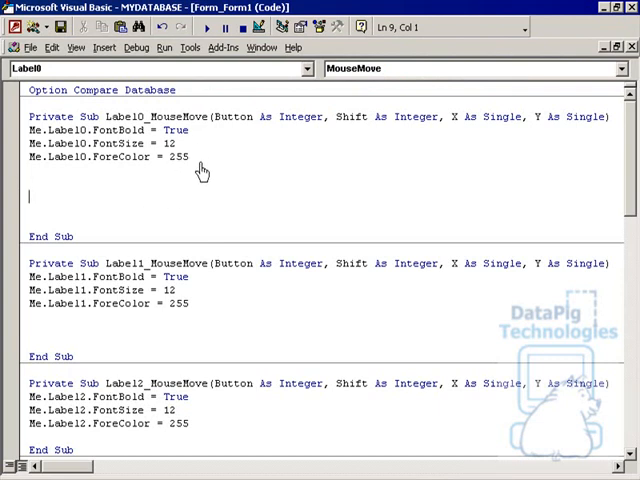
# Step: Select Label0's three formatting lines and place the cursor on a new line below
pyautogui.moveTo(30, 130); pyautogui.dragTo(189, 157)
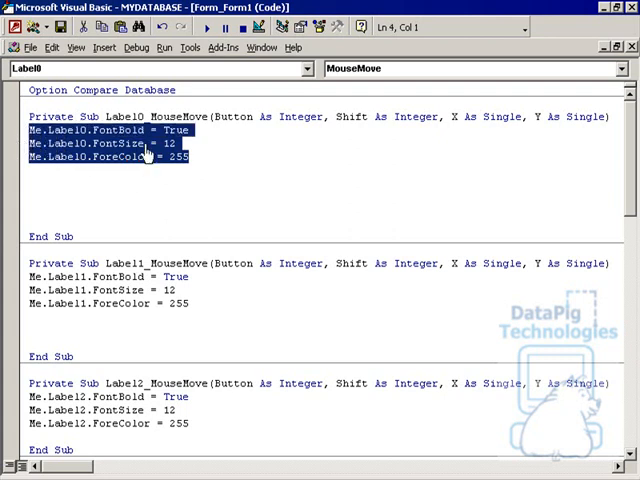
pyautogui.click(112, 186)
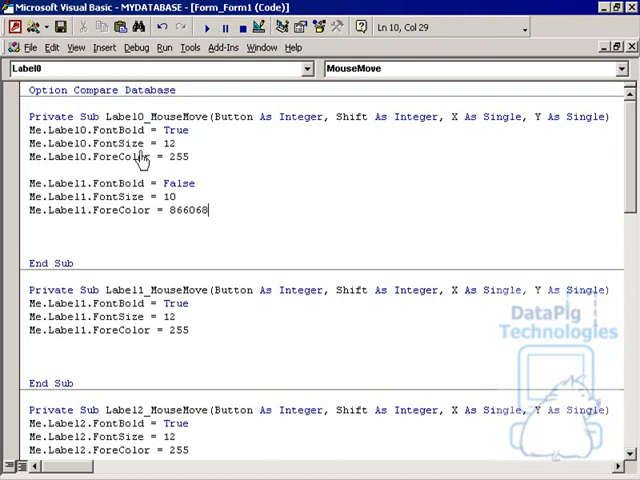
pyautogui.moveTo(172, 183)
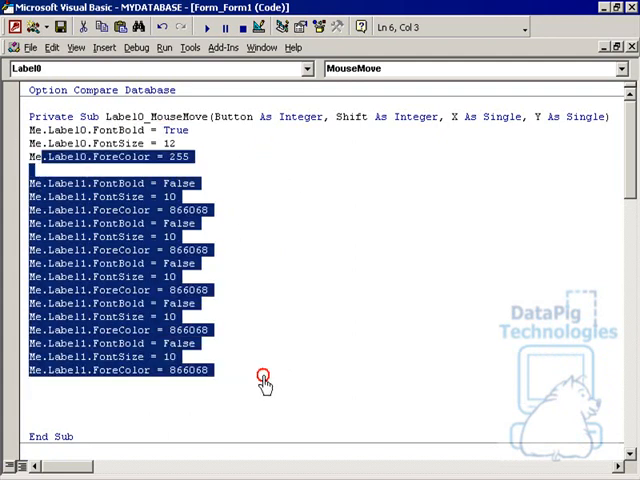
# Step: Scroll down the form module toward its end
pyautogui.scroll(-3)
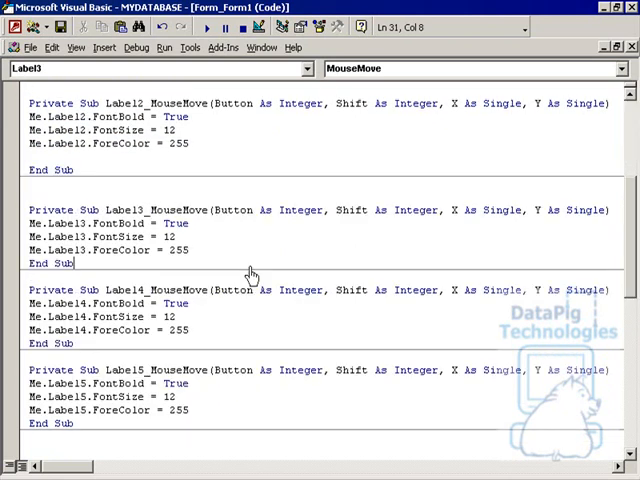
pyautogui.moveTo(243, 263)
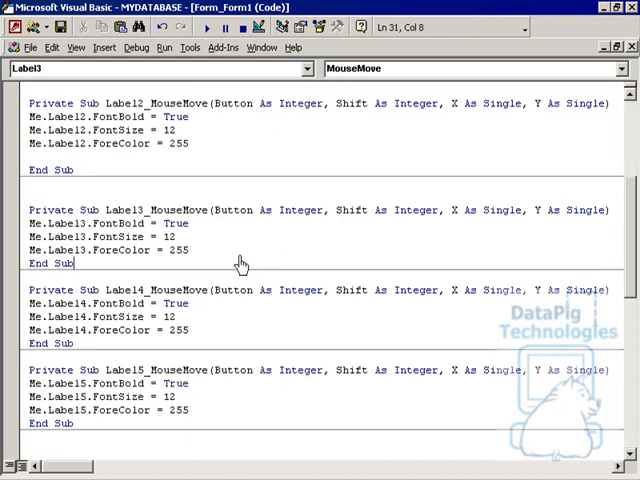
pyautogui.moveTo(215, 307)
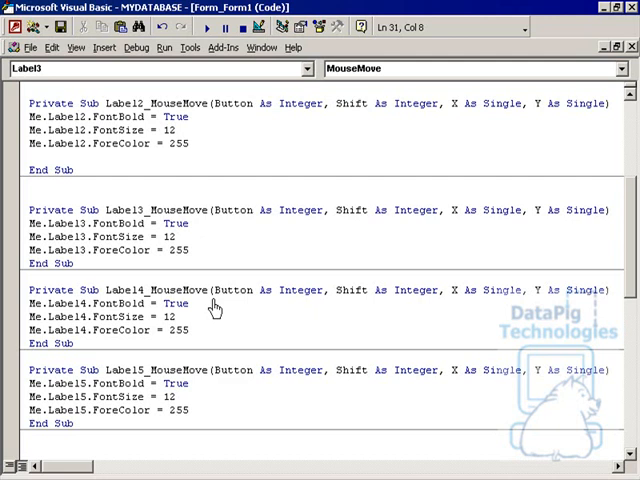
pyautogui.moveTo(212, 336)
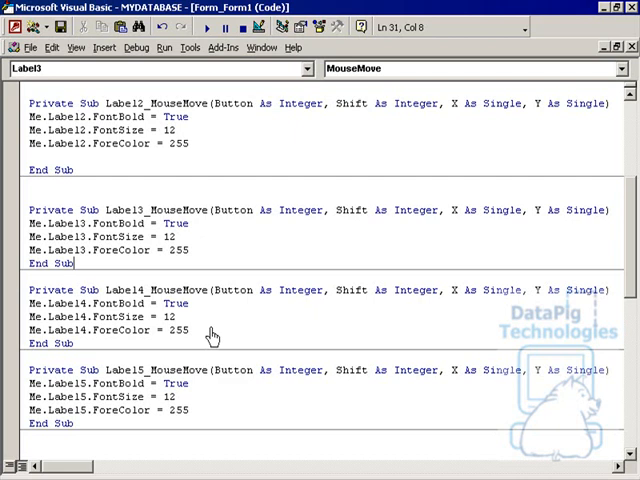
pyautogui.moveTo(219, 265)
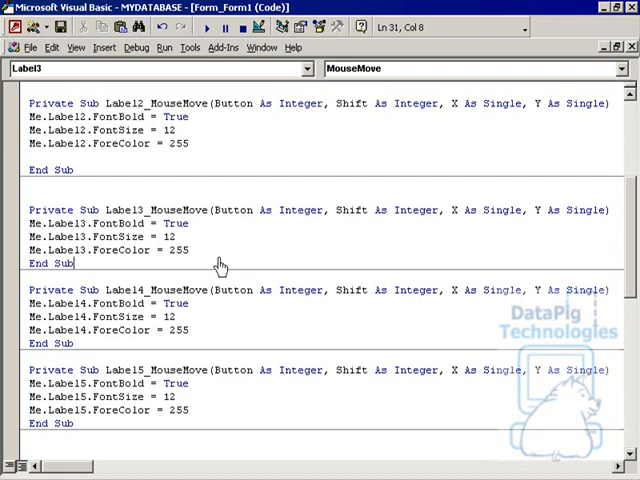
pyautogui.moveTo(218, 266)
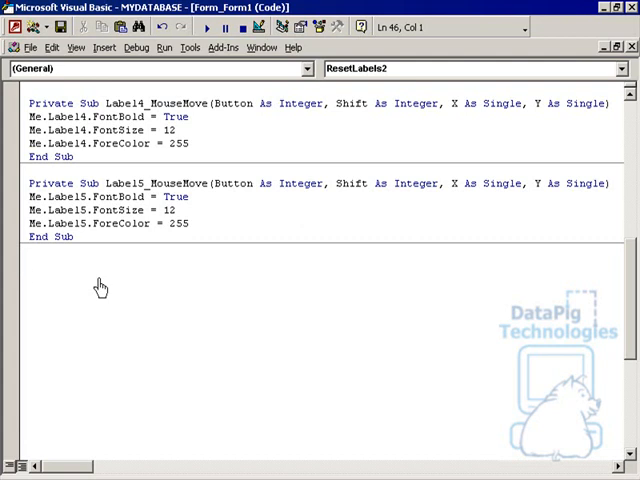
# Step: Declare Private Sub resetlabel() with a Dim MyControl variable
pyautogui.write('p')
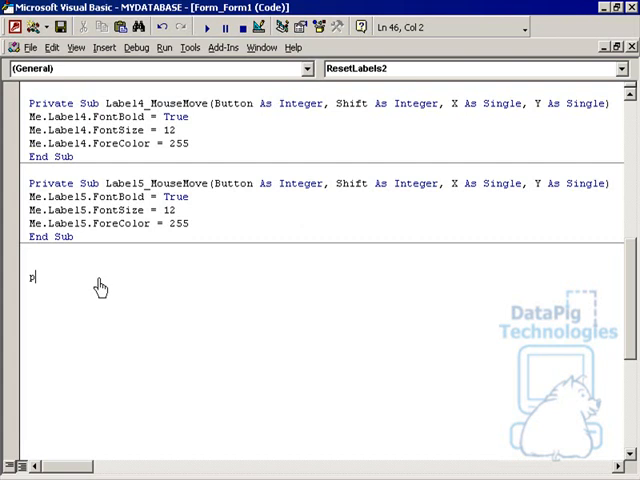
pyautogui.write('privat')
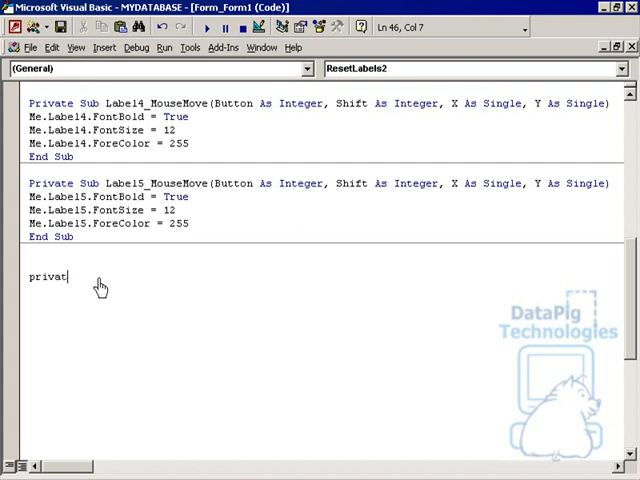
pyautogui.write('e sub re')
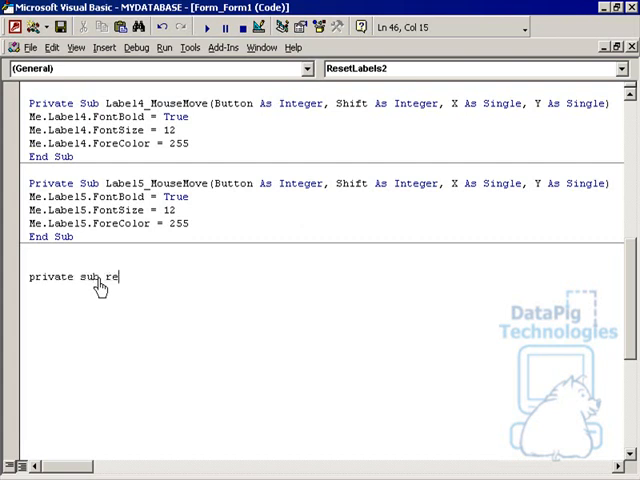
pyautogui.write('set1')
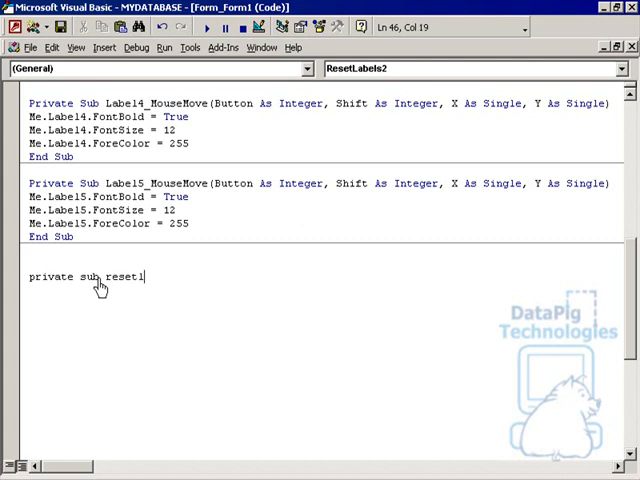
pyautogui.write('abel()')
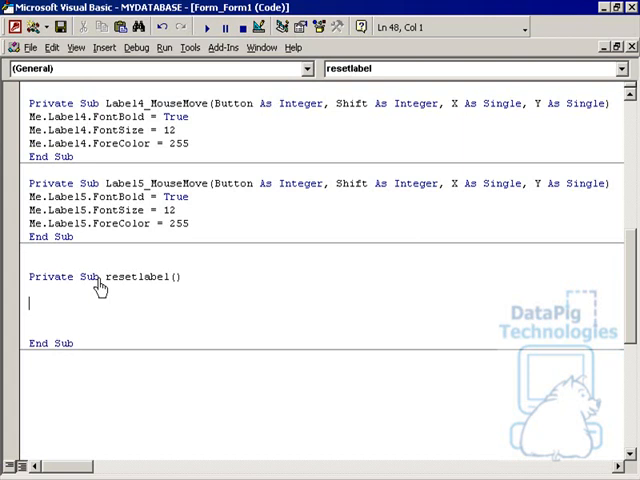
pyautogui.moveTo(135, 285)
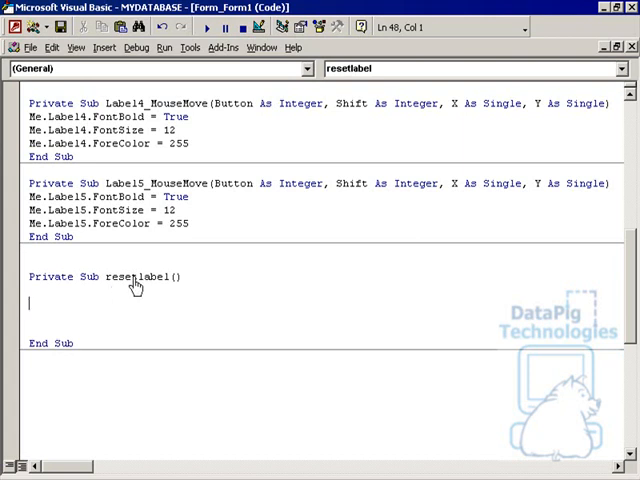
pyautogui.write('dim')
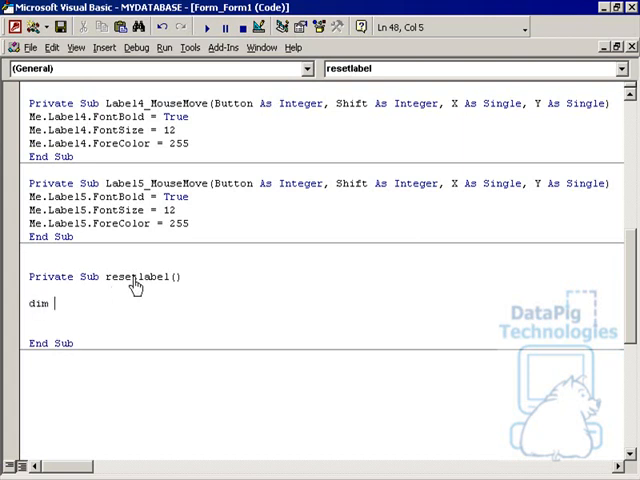
pyautogui.write('My')
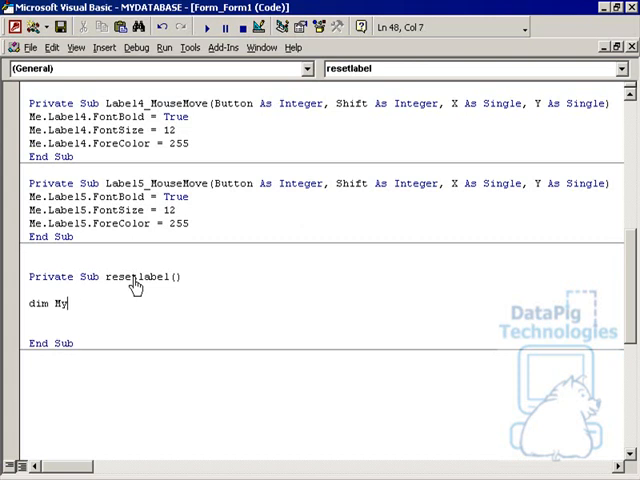
pyautogui.write('Control As Control')
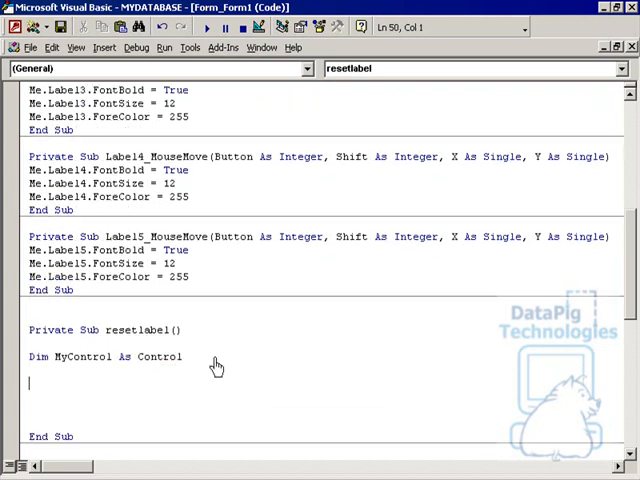
# Step: Add a For Each MyControl in Me.Controls loop testing TypeName(MyControl) = "label"
pyautogui.write('For each  m')
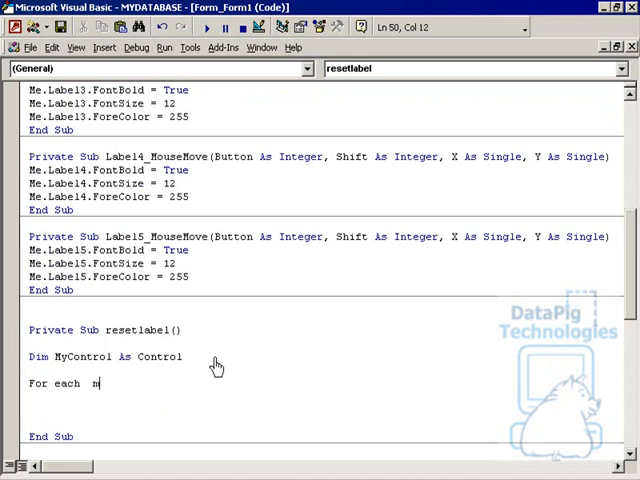
pyautogui.write('ycontrol in me')
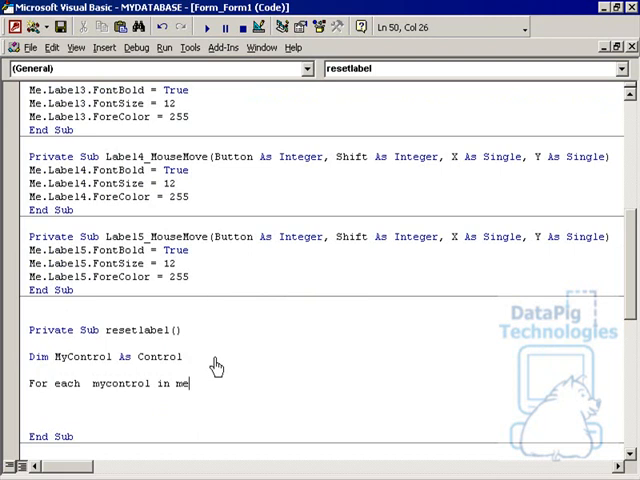
pyautogui.write('.Controls')
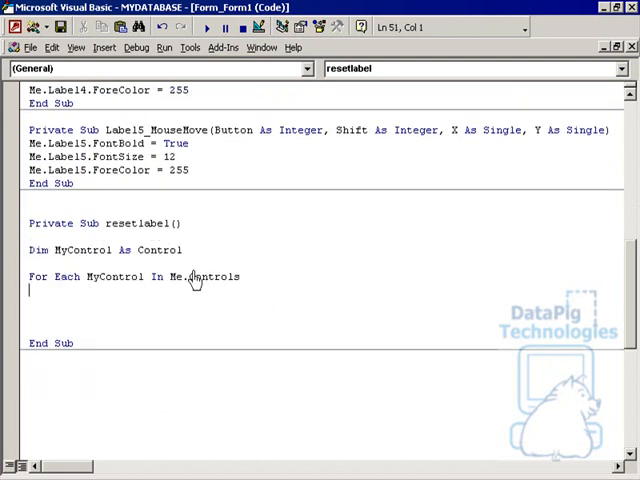
pyautogui.moveTo(190, 287)
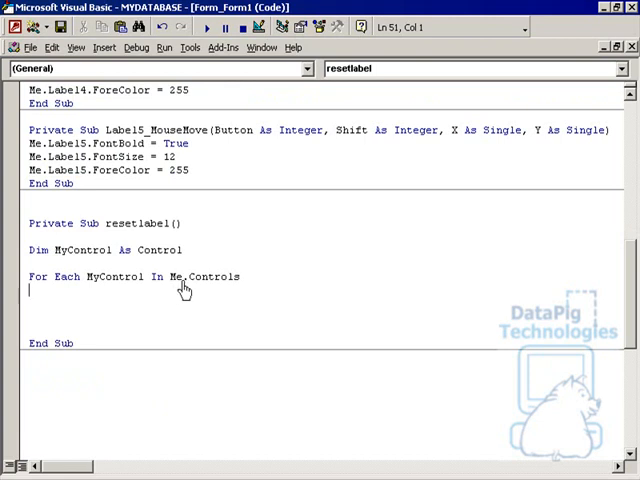
pyautogui.write('if')
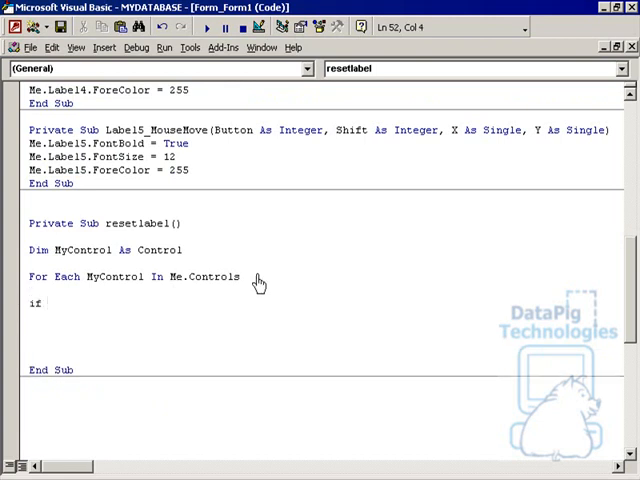
pyautogui.write('typ')
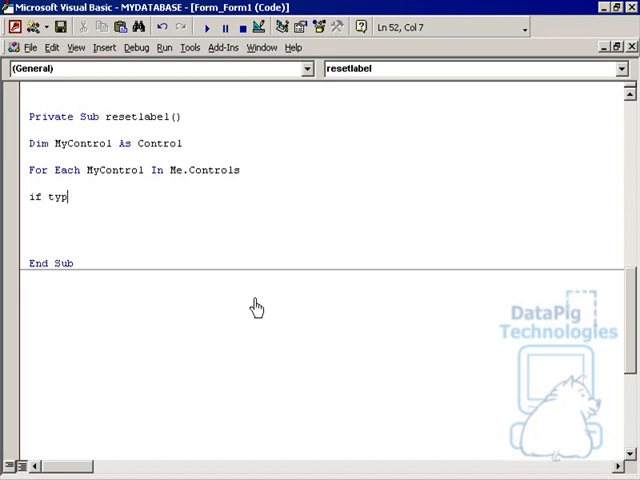
pyautogui.write('ename (')
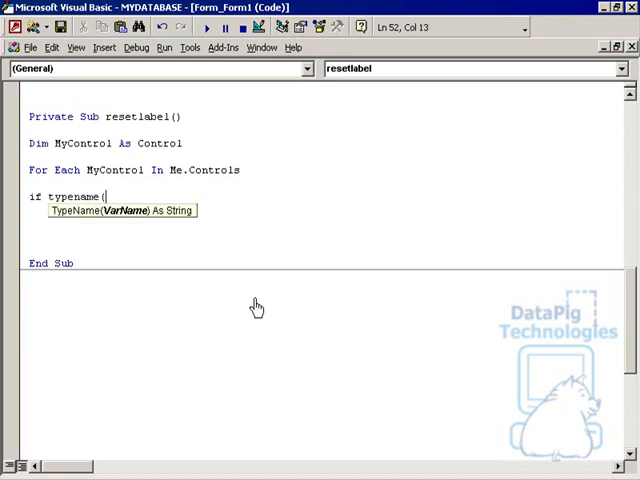
pyautogui.write('mycont')
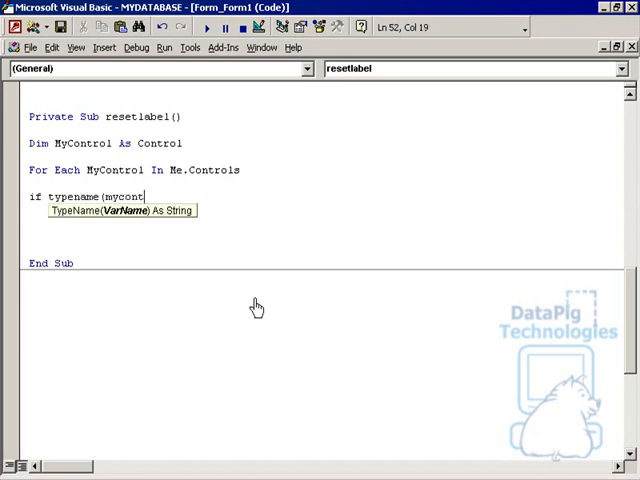
pyautogui.write('rol)')
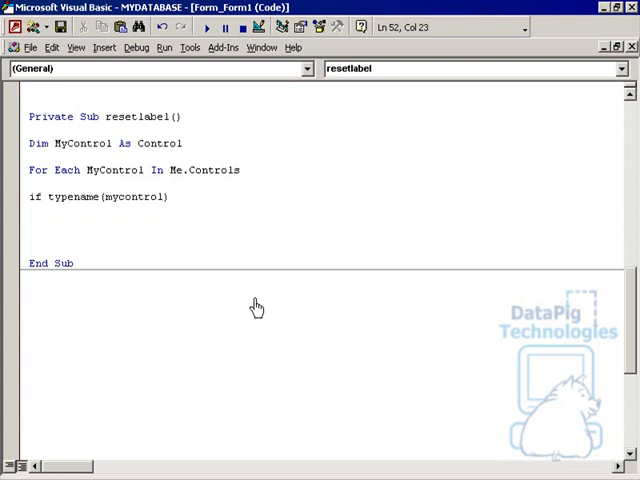
pyautogui.write('="labe')
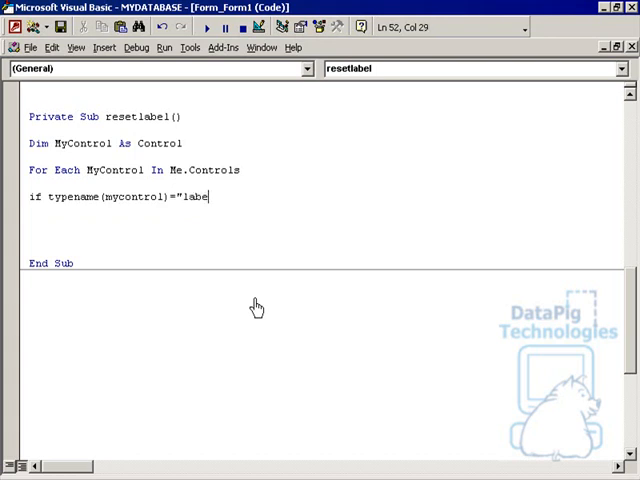
pyautogui.write('l" ,')
pyautogui.write('MyControl.ForeColor = 8388608')
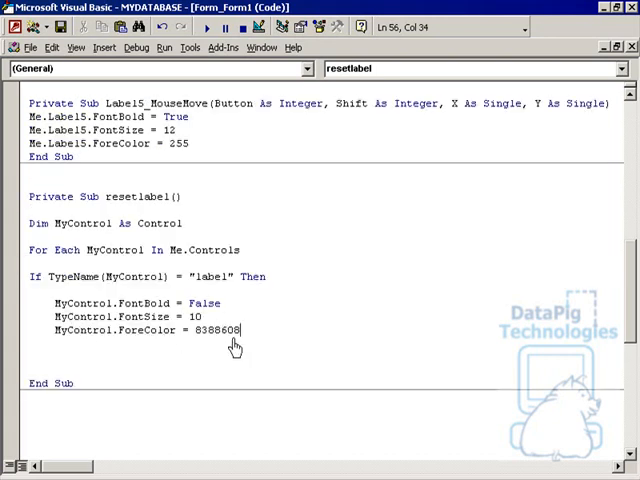
pyautogui.moveTo(108, 308)
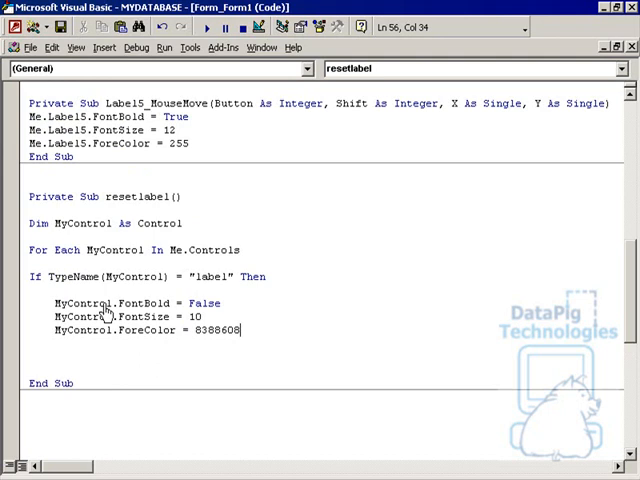
pyautogui.moveTo(190, 255)
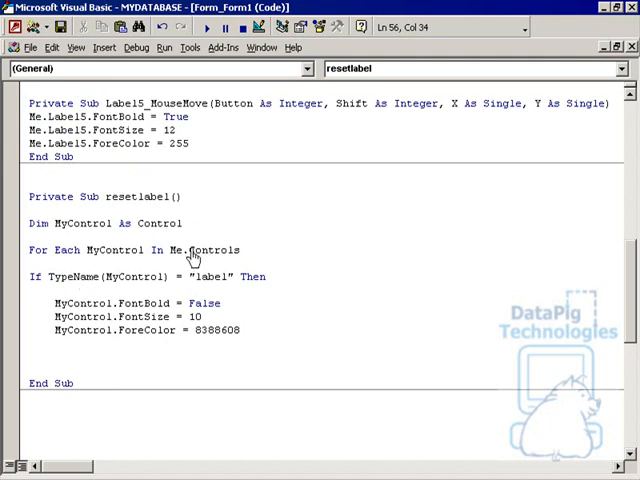
pyautogui.moveTo(103, 285)
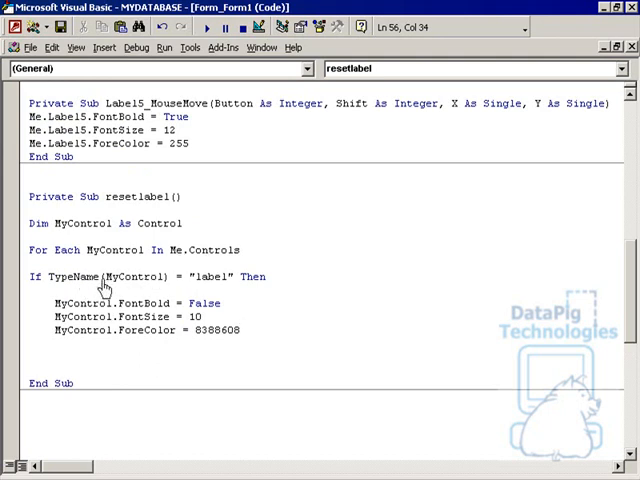
pyautogui.moveTo(125, 288)
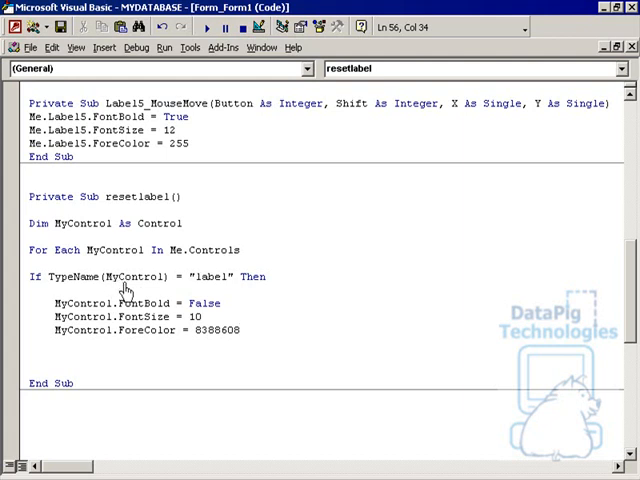
pyautogui.moveTo(195, 288)
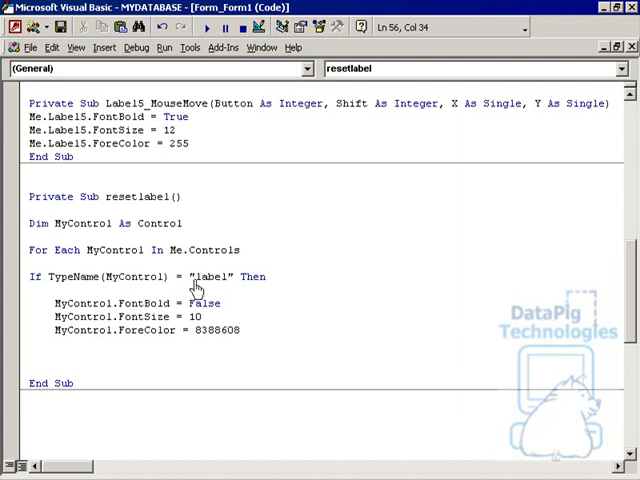
pyautogui.moveTo(205, 335)
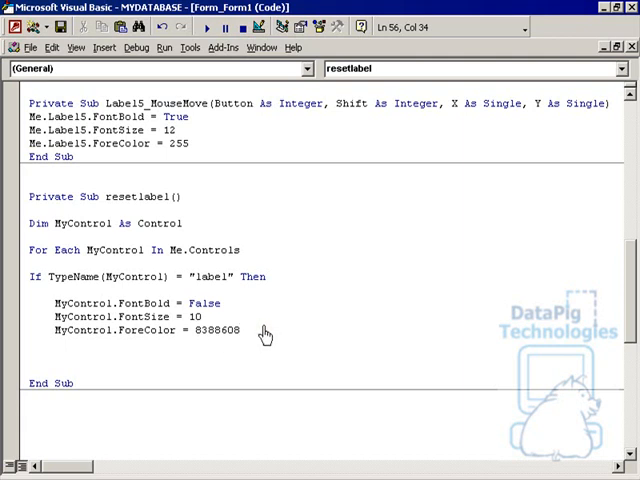
# Step: Close the loop with End If and Next MyControl
pyautogui.write('end')
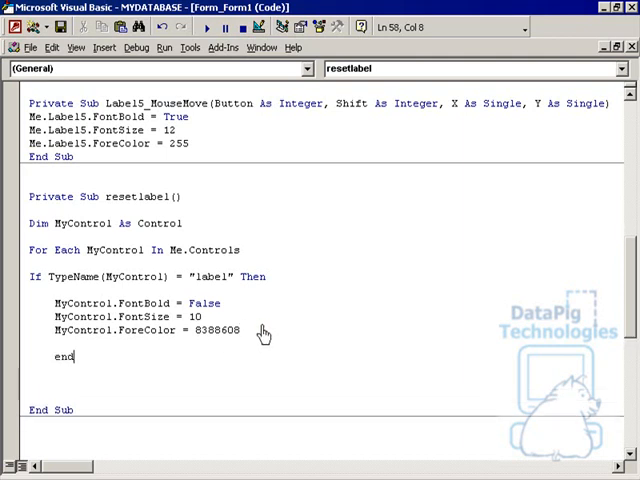
pyautogui.write('i')
pyautogui.write('n')
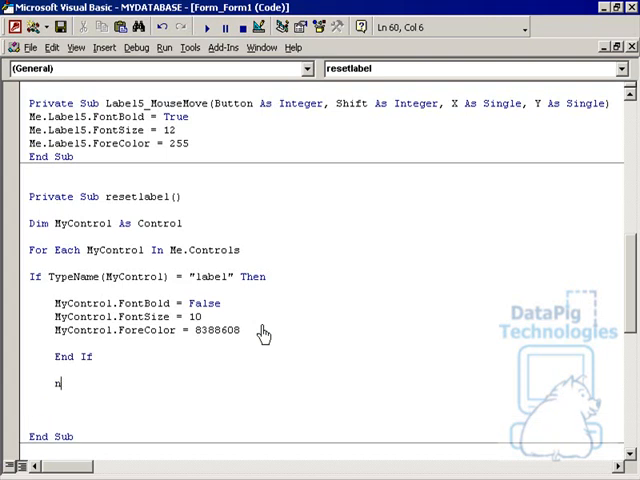
pyautogui.write('ext mycontrol')
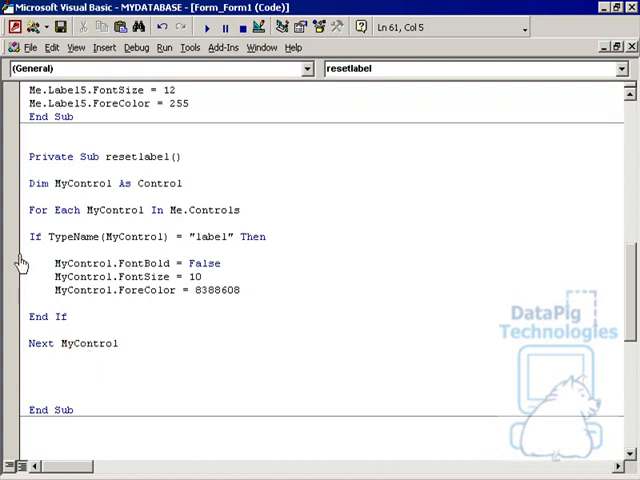
pyautogui.moveTo(138, 245)
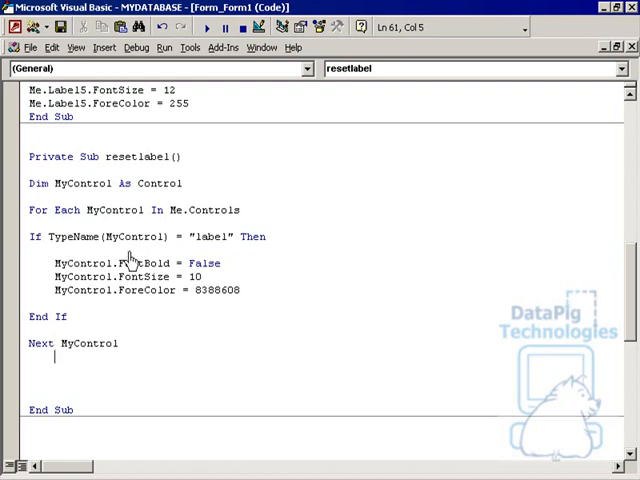
pyautogui.scroll(3)
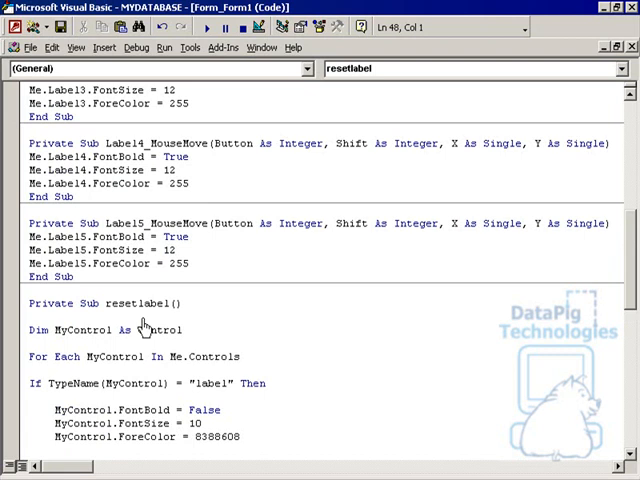
pyautogui.moveTo(185, 363)
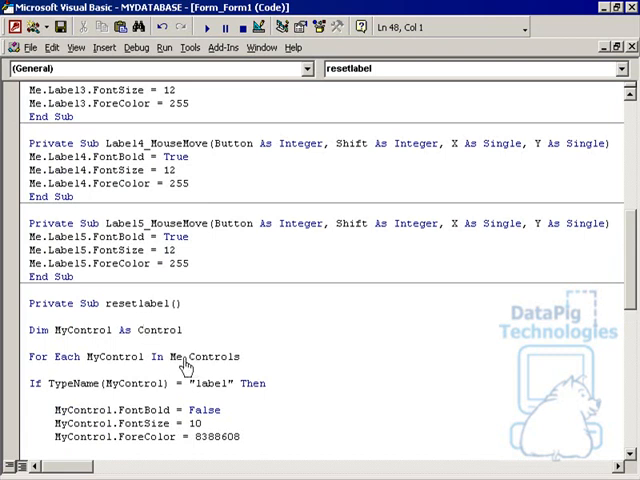
# Step: Insert 'Call resetlabel' as the first line of Label10_MouseMove
pyautogui.doubleClick(135, 303)
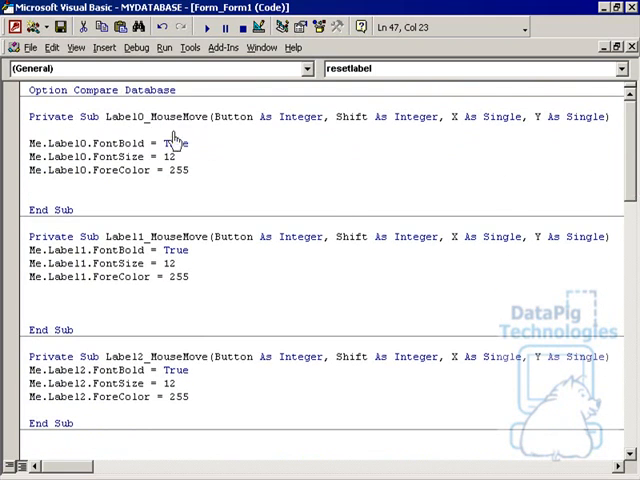
pyautogui.moveTo(197, 131)
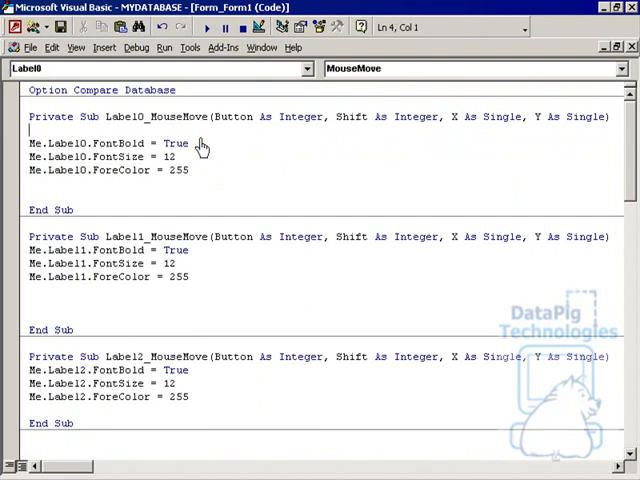
pyautogui.write('cal')
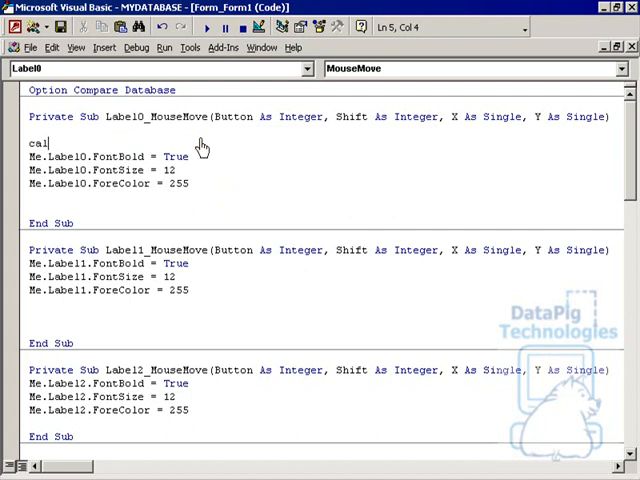
pyautogui.write('l resetlabel')
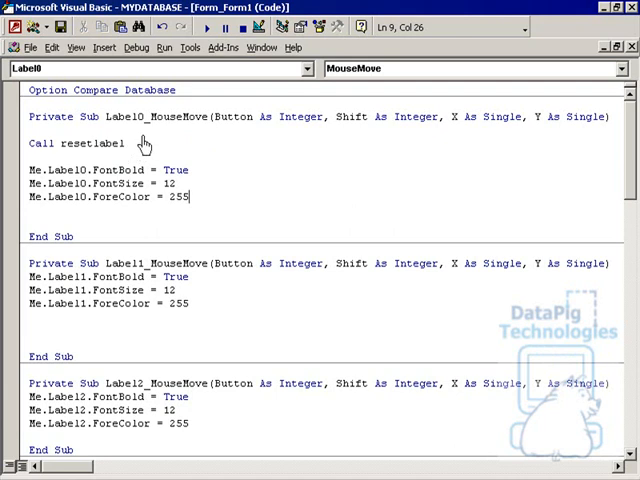
pyautogui.moveTo(102, 147)
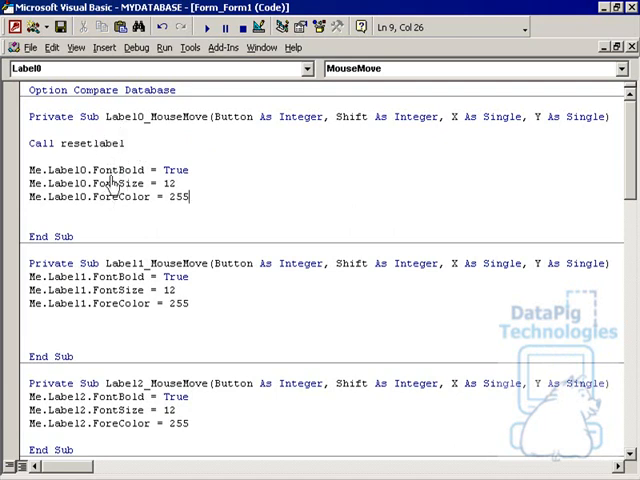
pyautogui.doubleClick(77, 143)
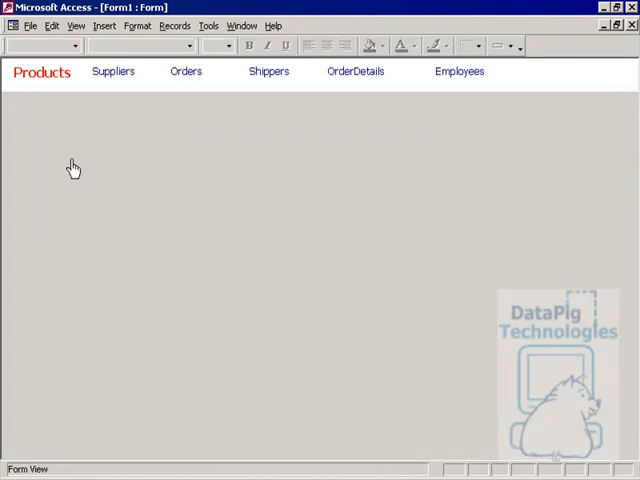
# Step: Switch Form1 to Form View to test the header label highlight
pyautogui.click(277, 72)
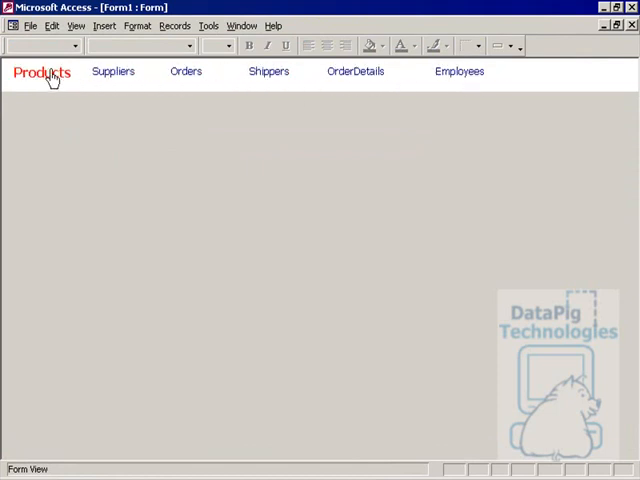
pyautogui.moveTo(365, 71)
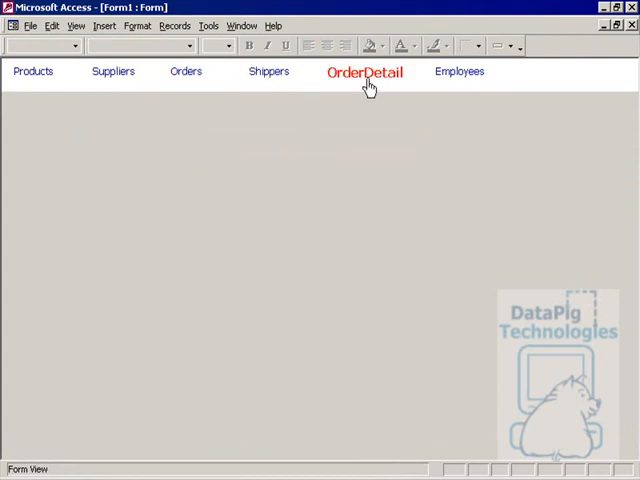